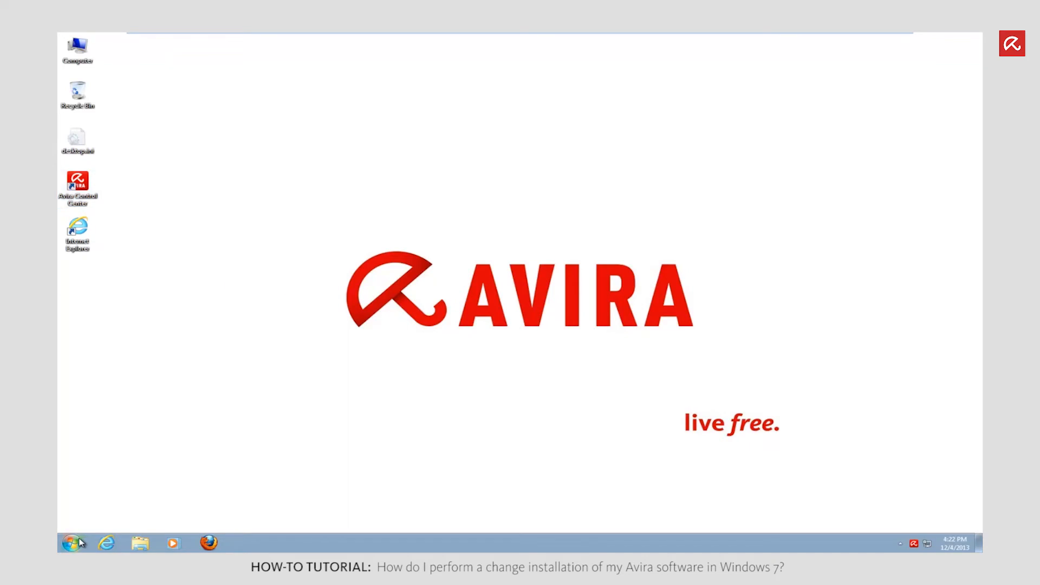
Open Control Panel from the Start menu
click(71, 543)
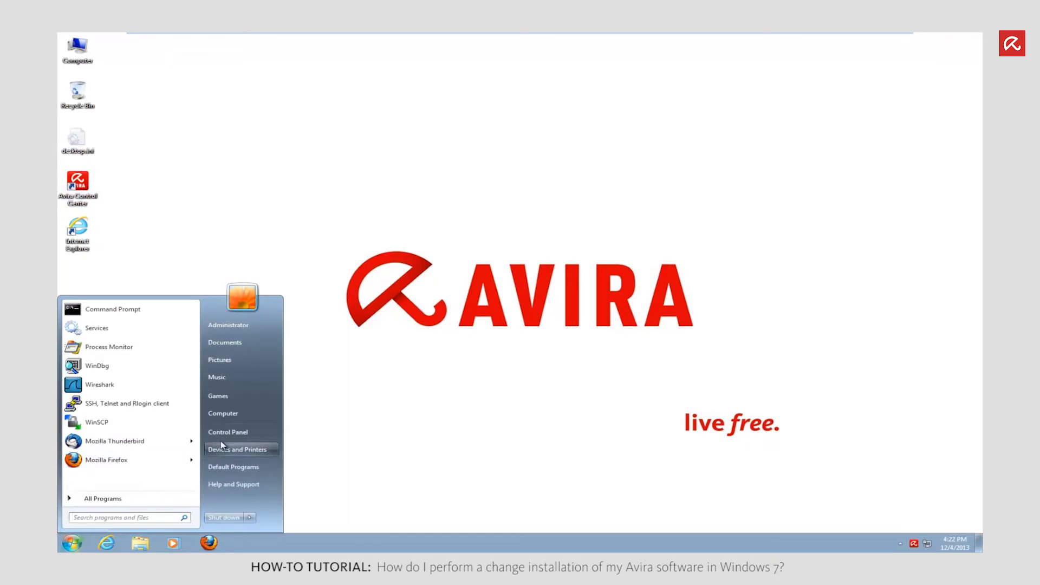
click(228, 432)
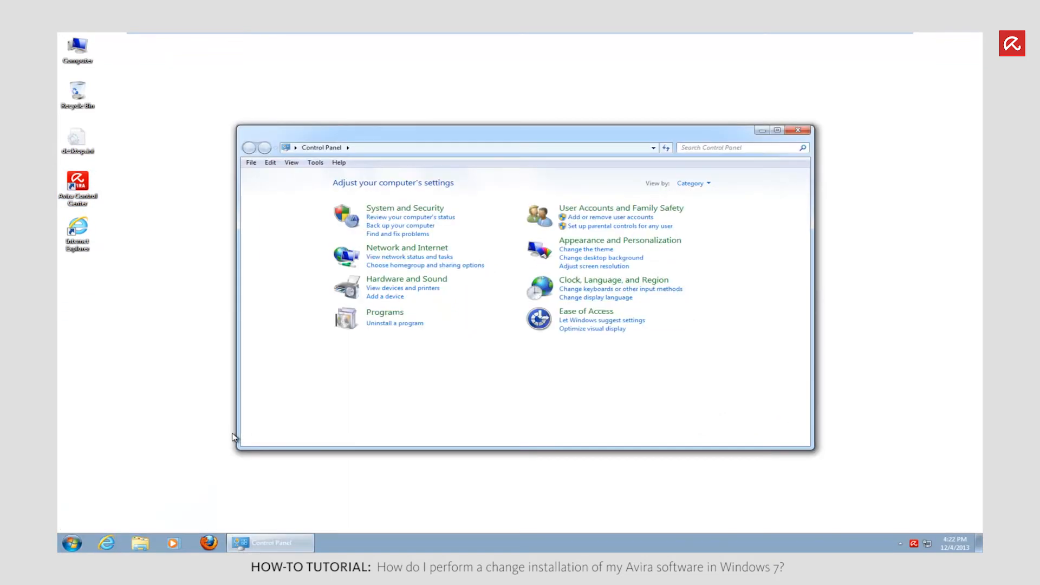
mouse_move(328, 356)
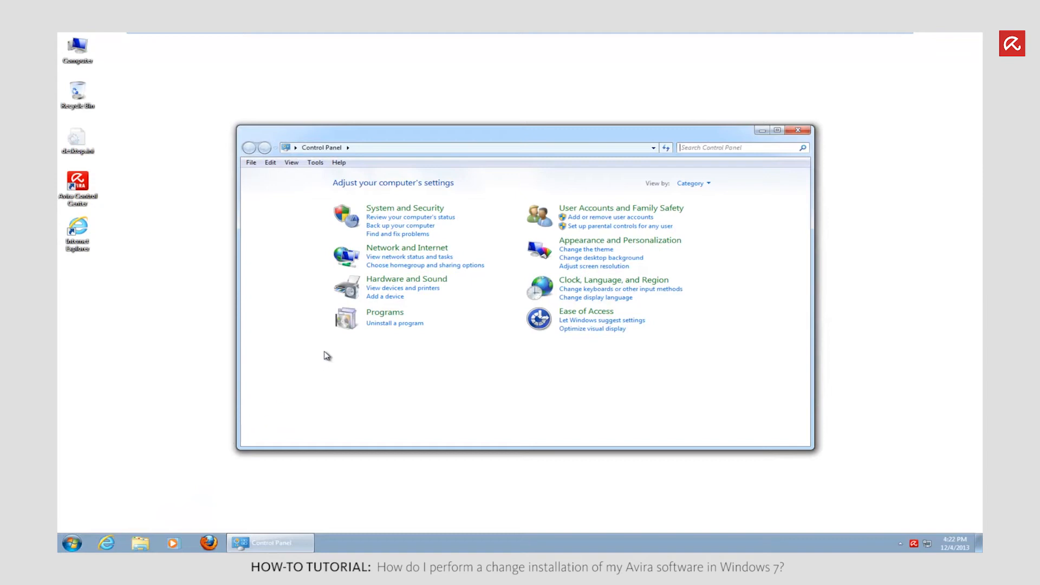
Go to Programs and Features and select Avira Free Antivirus
click(385, 312)
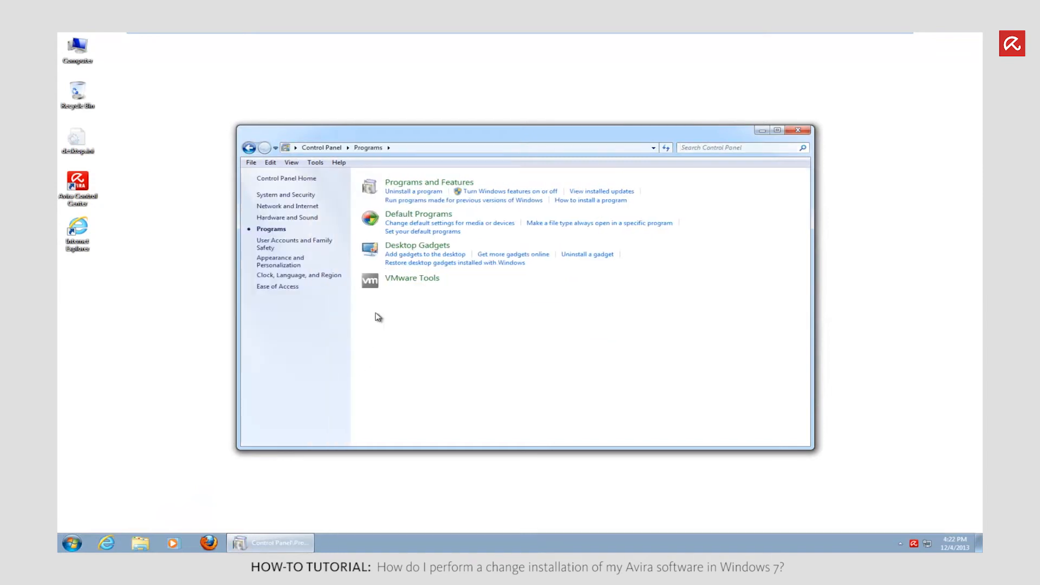
mouse_move(408, 189)
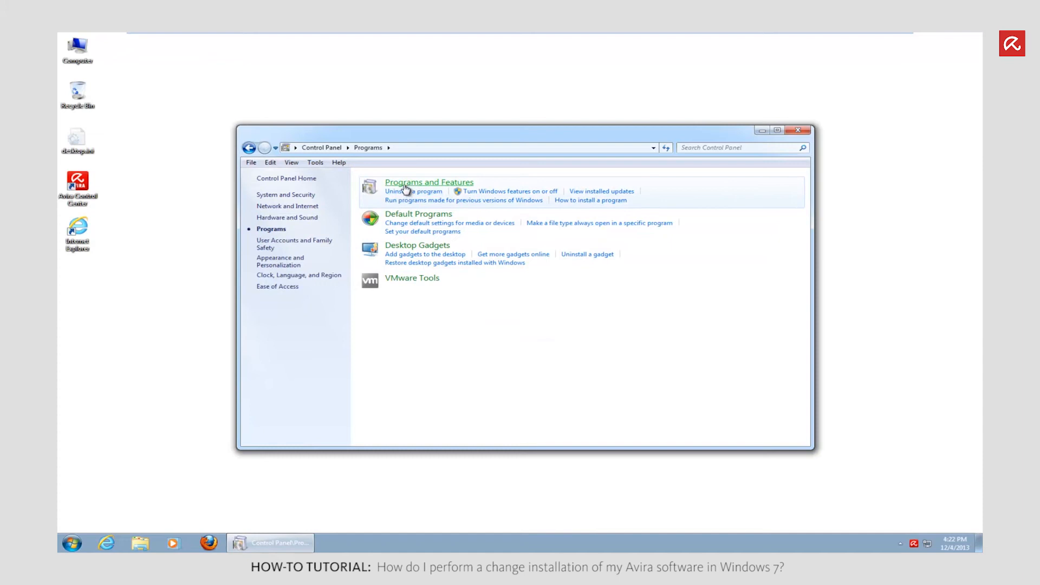
click(429, 182)
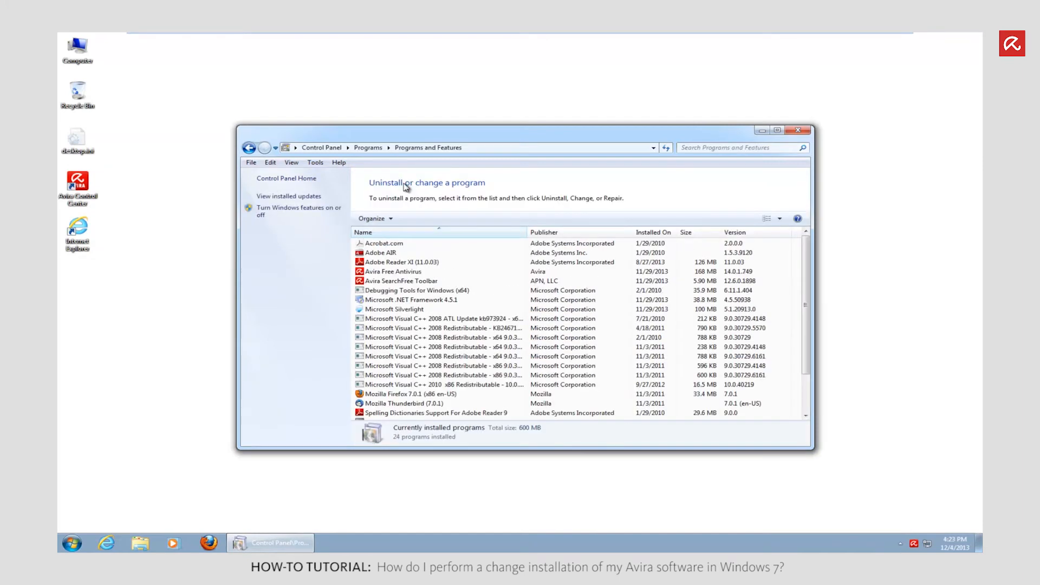
click(401, 272)
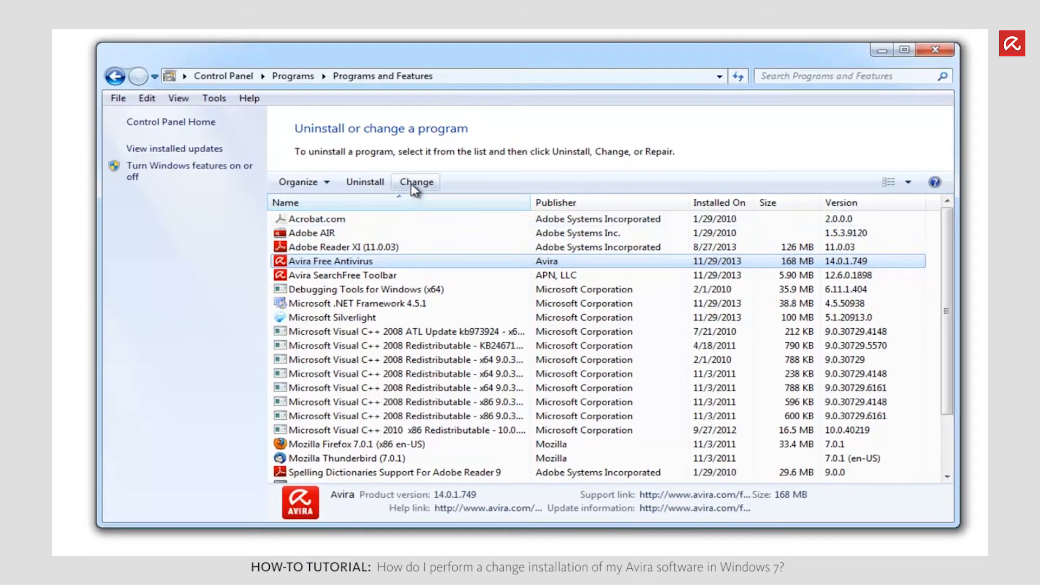
Modify the Avira installation to include the Windows Firewall component and begin setup
click(416, 181)
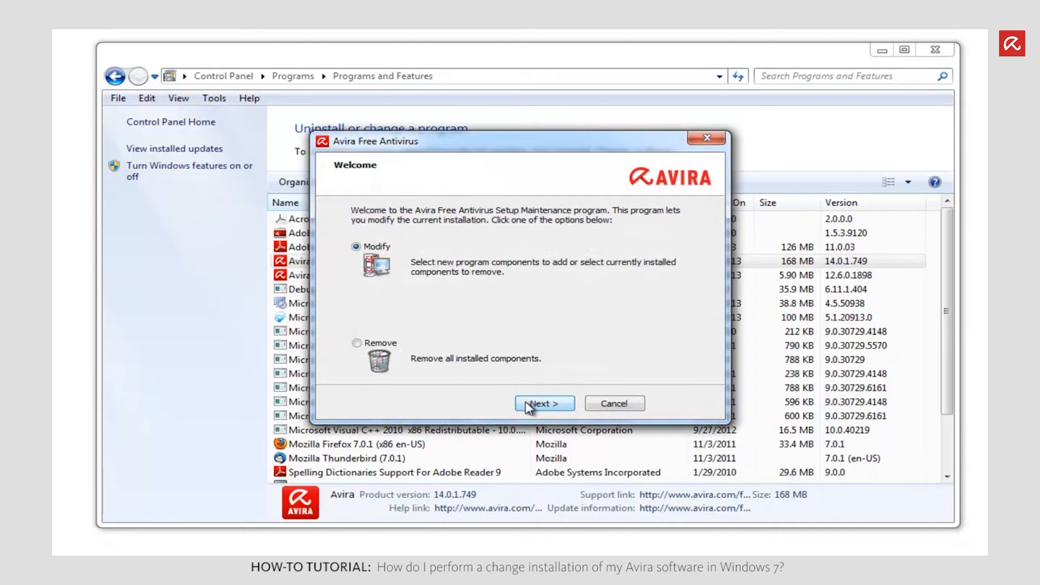
click(545, 404)
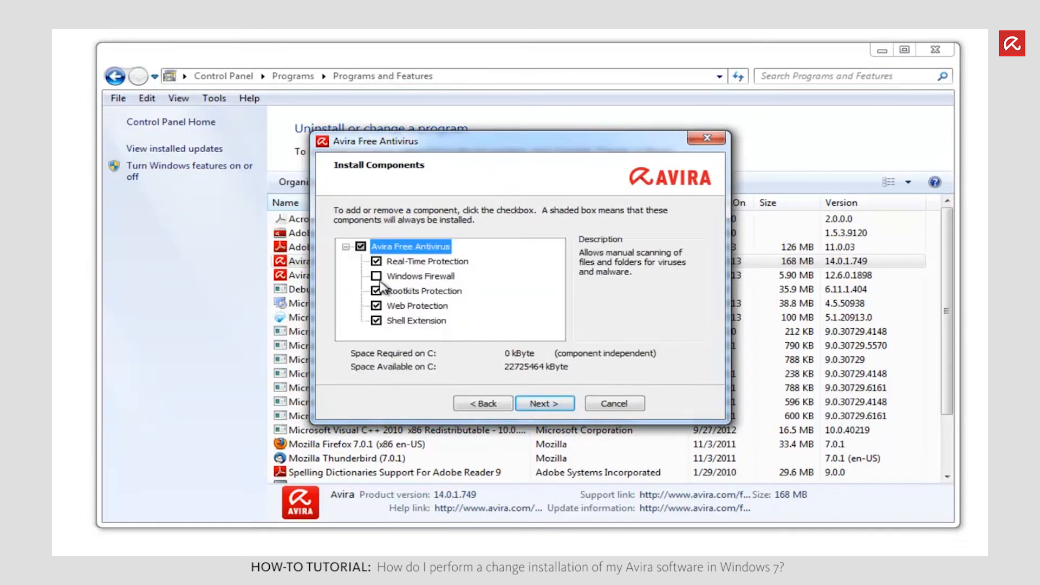
click(376, 277)
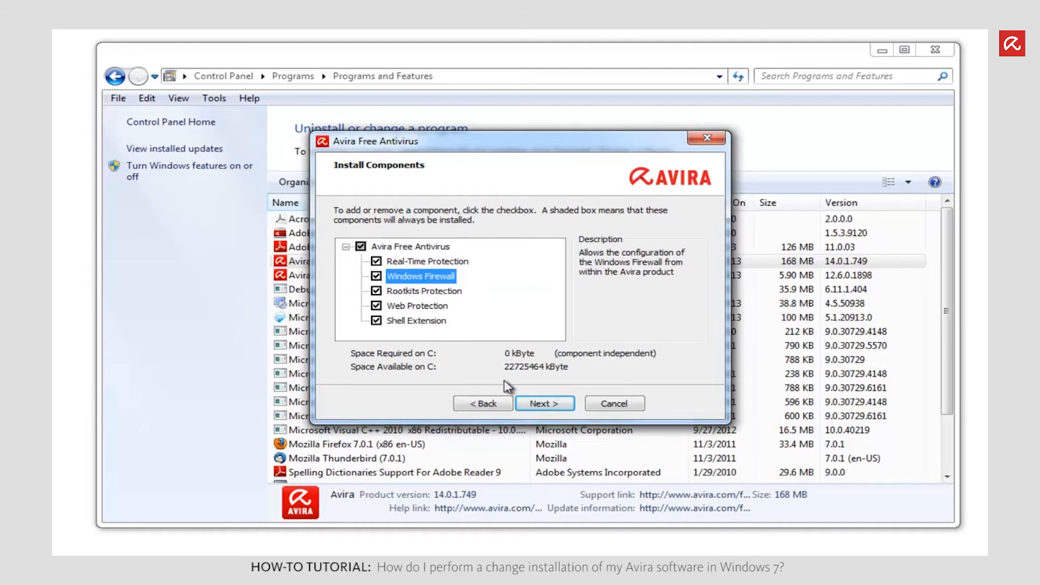
click(545, 404)
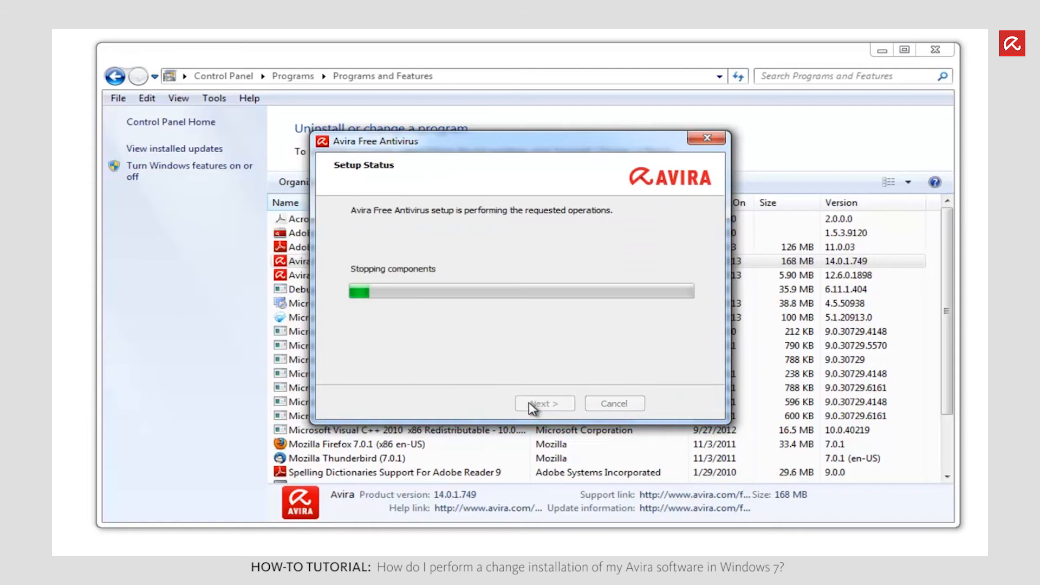